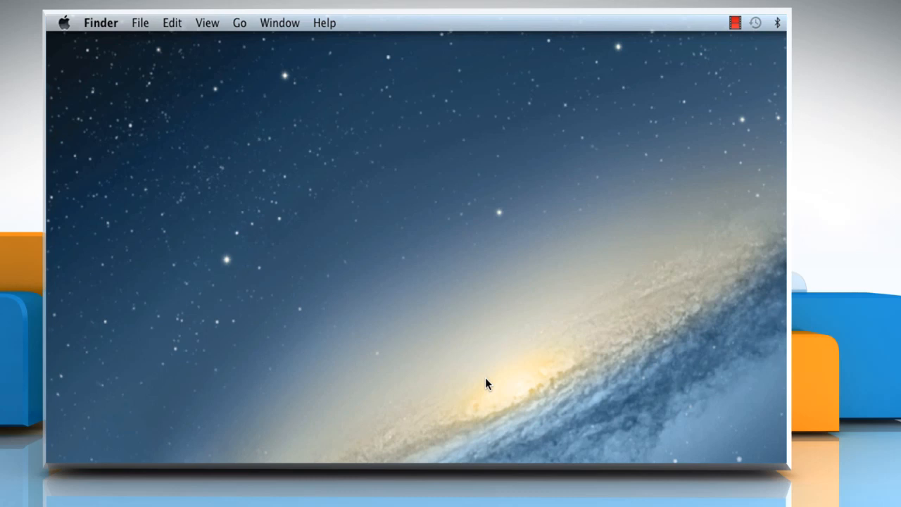
mouse_move(475, 366)
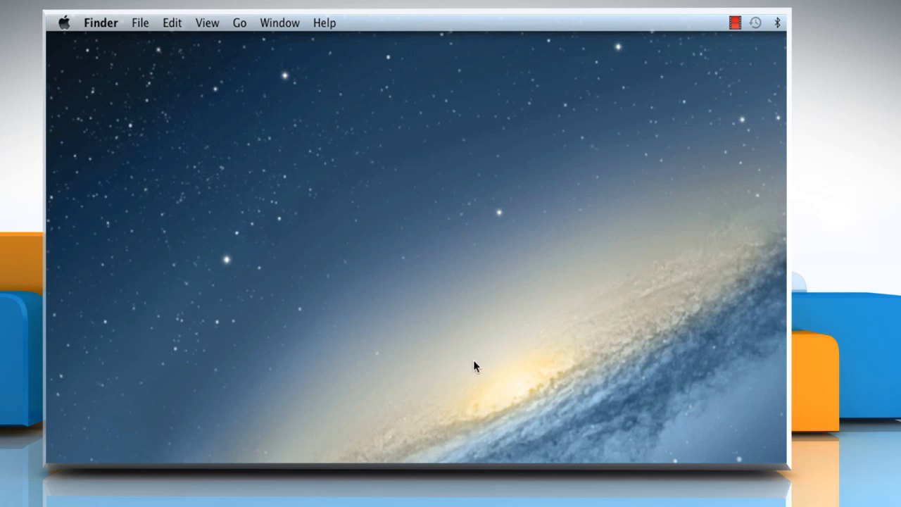
mouse_move(473, 364)
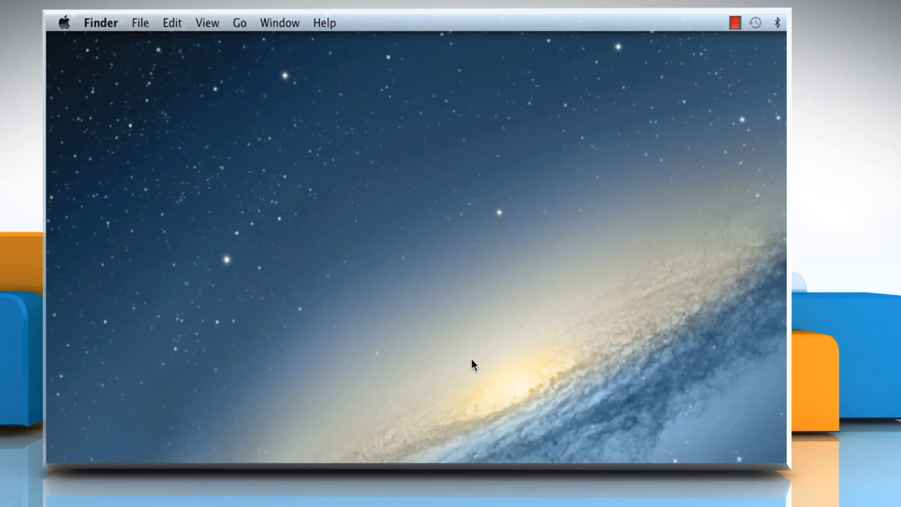
mouse_move(308, 130)
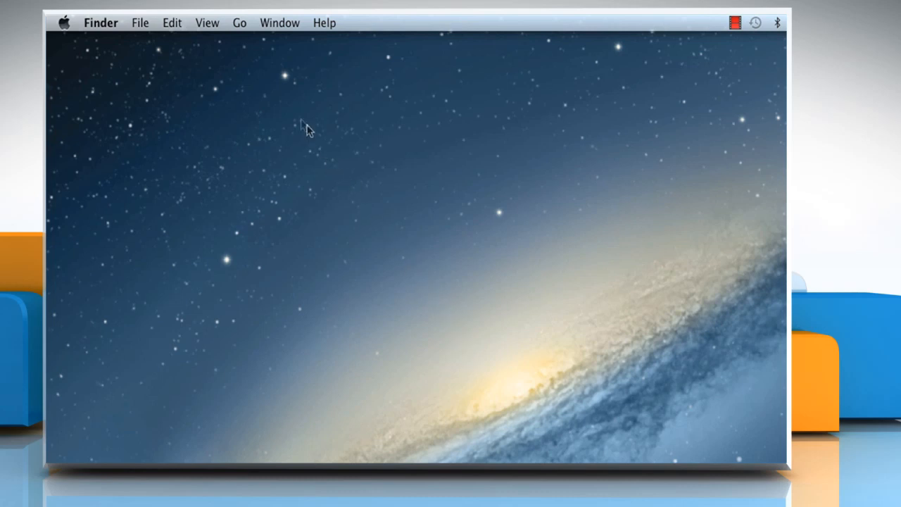
Launch iTunes from Finder's Applications folder.
click(239, 22)
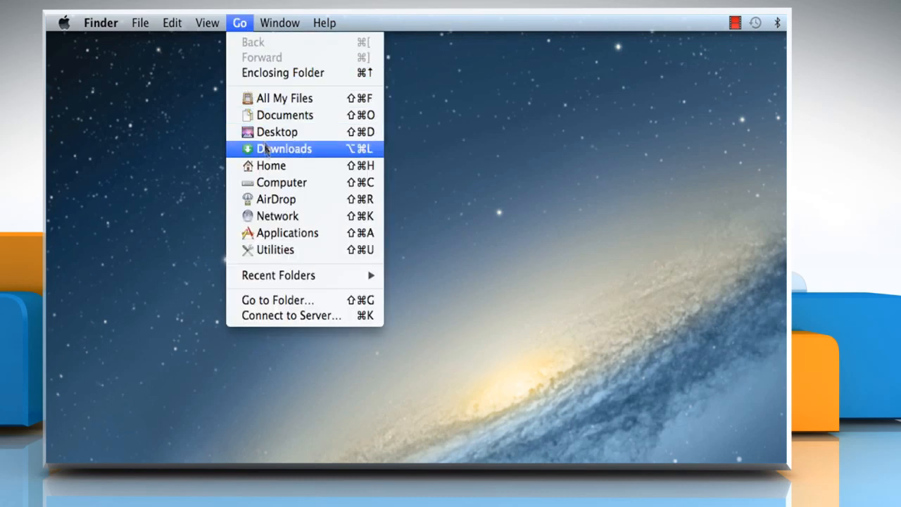
click(286, 233)
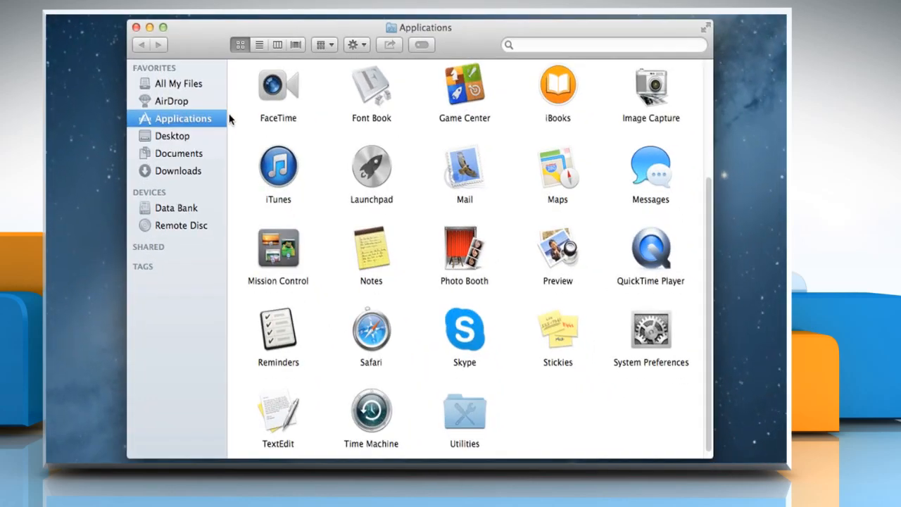
mouse_move(238, 169)
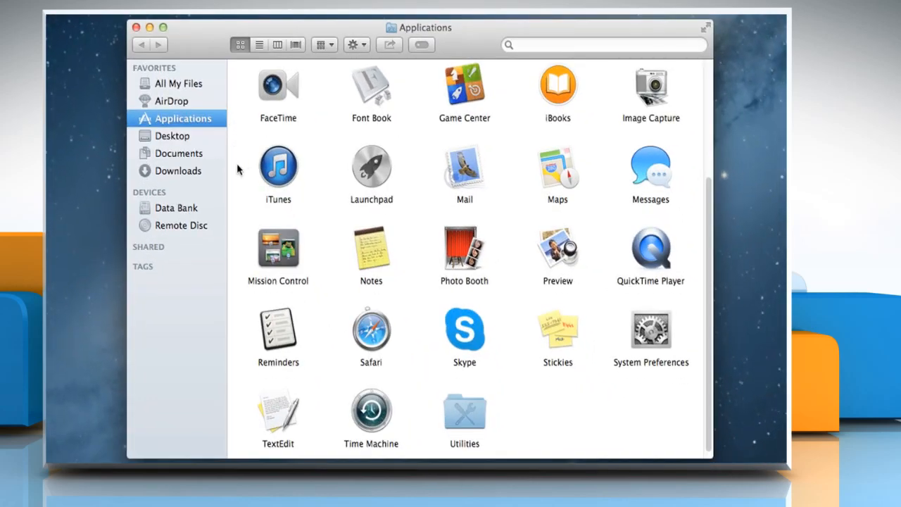
click(277, 169)
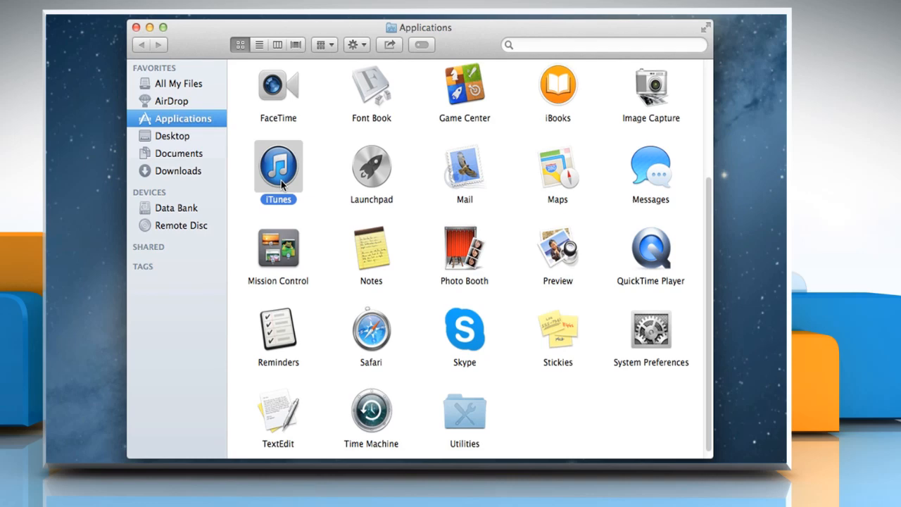
double_click(278, 167)
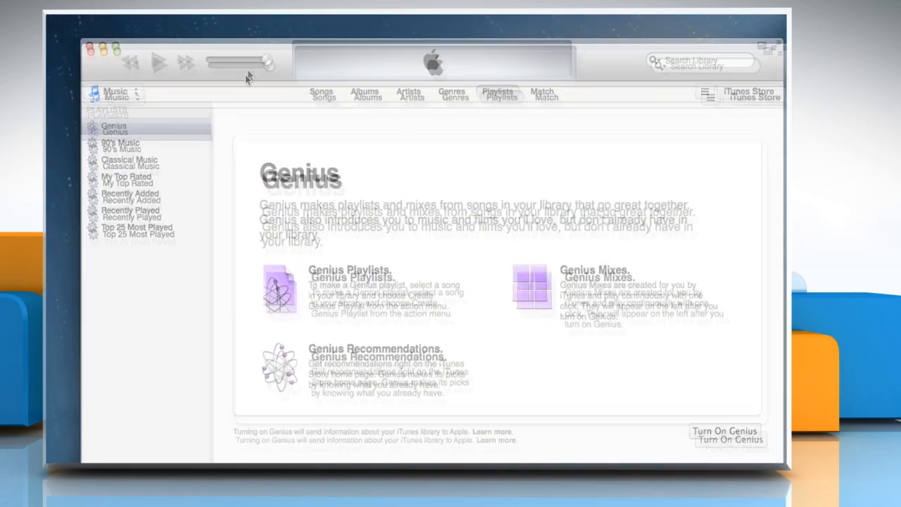
click(303, 22)
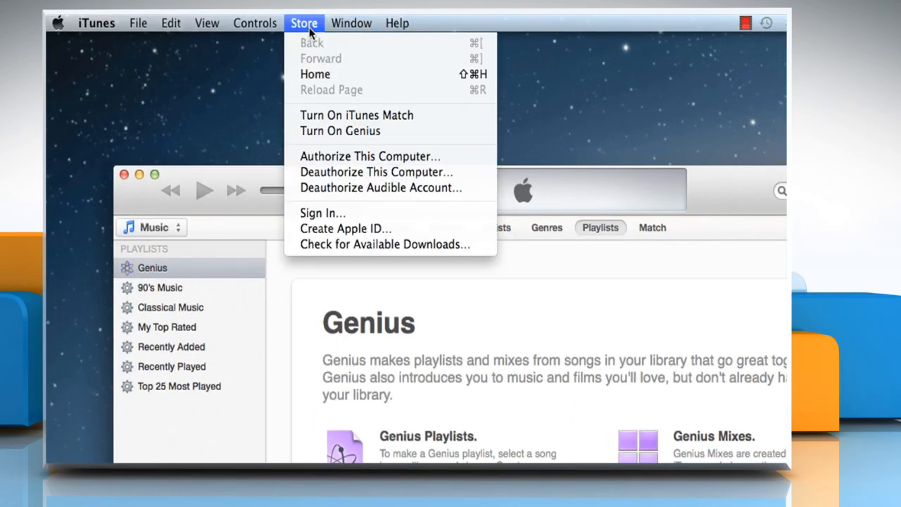
mouse_move(369, 156)
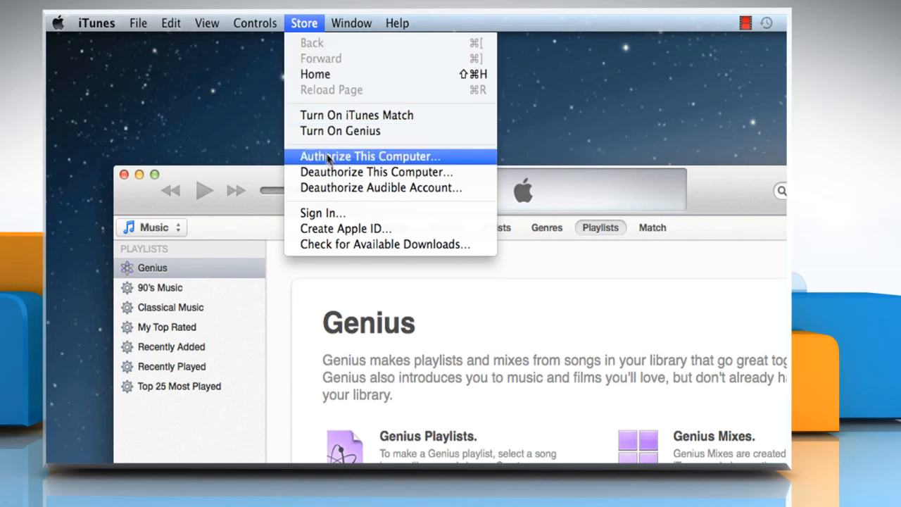
click(369, 155)
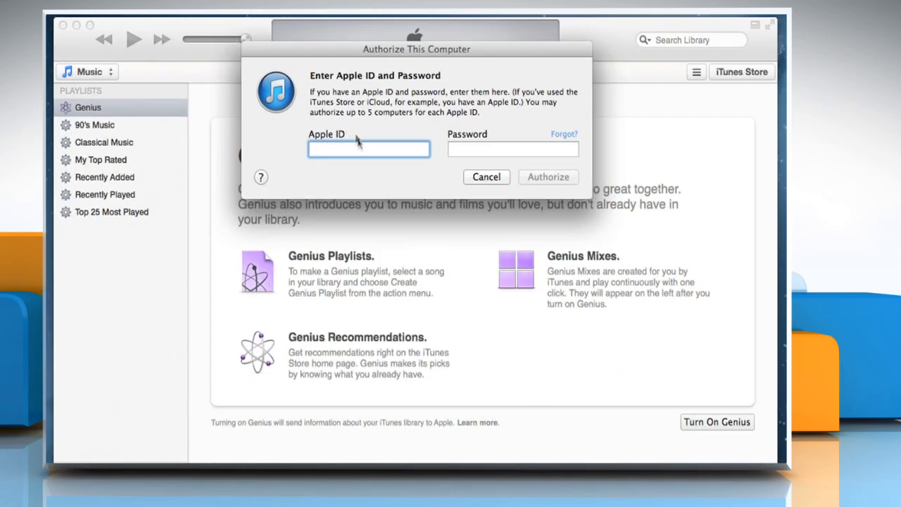
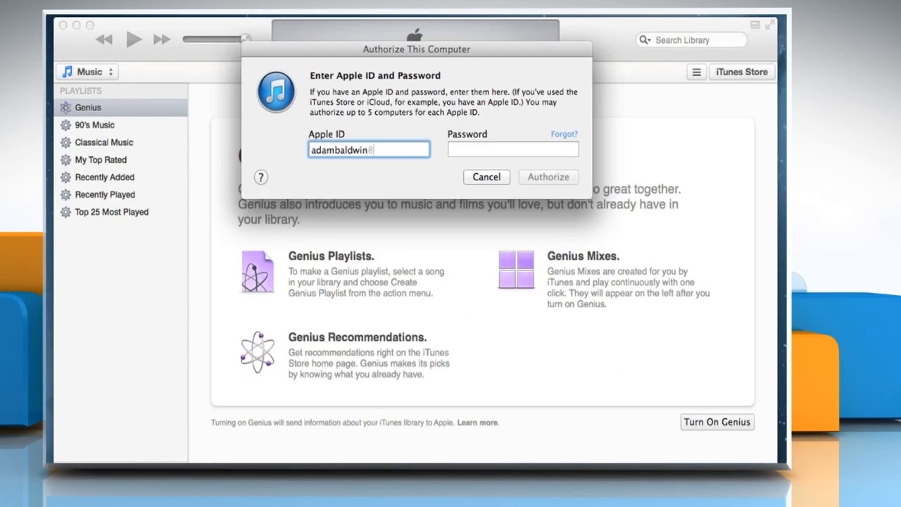
text(••••••••••)
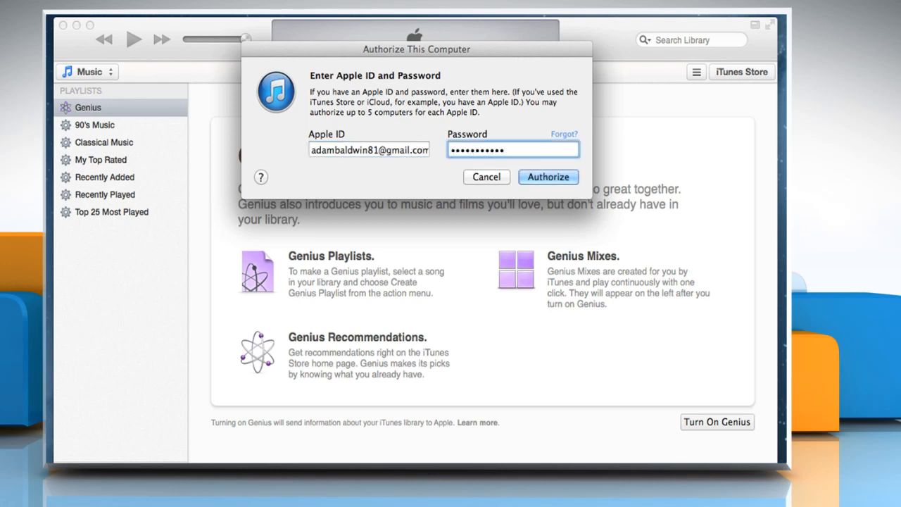
click(548, 176)
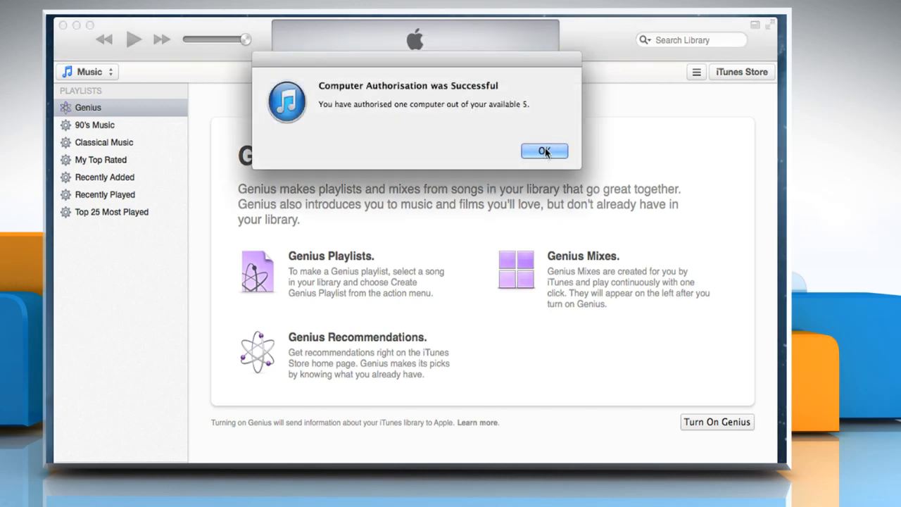
click(544, 151)
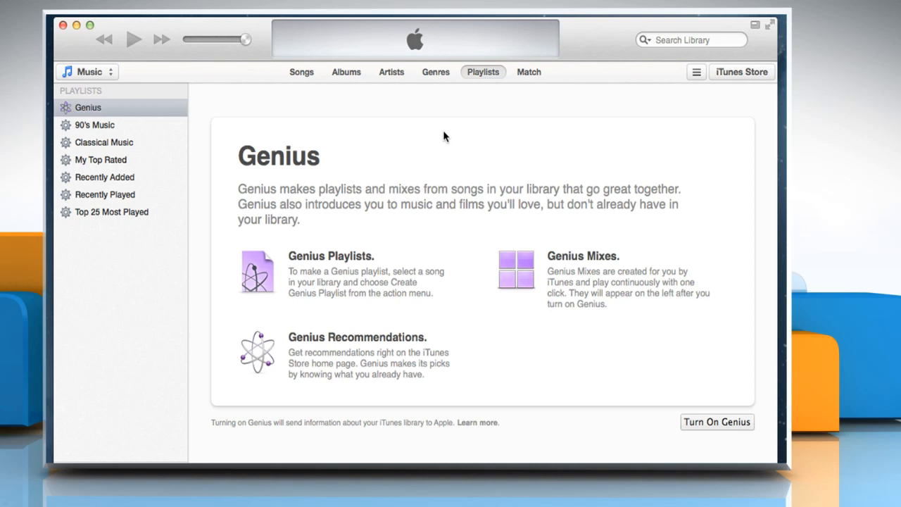
mouse_move(397, 126)
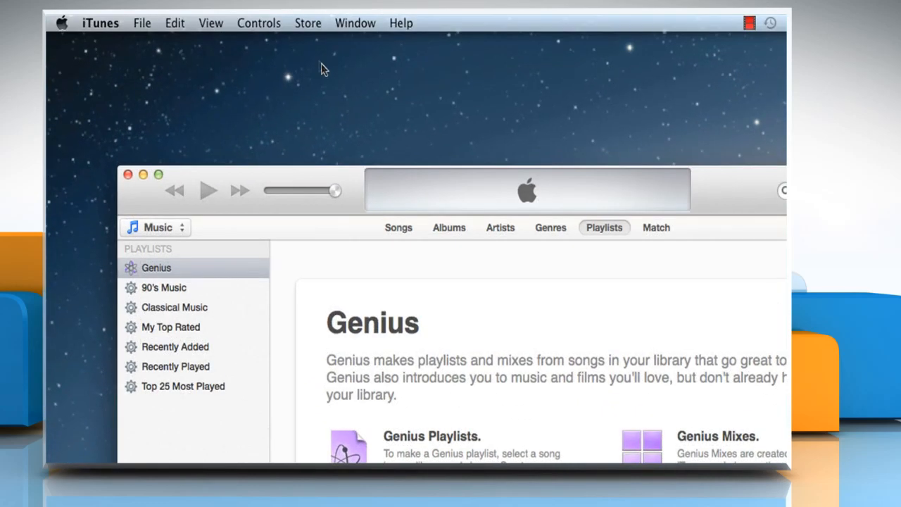
click(307, 23)
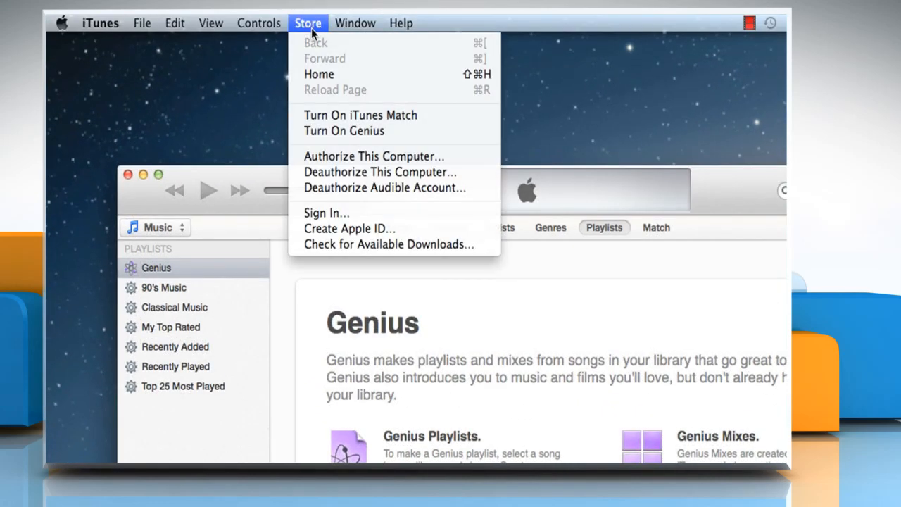
mouse_move(379, 172)
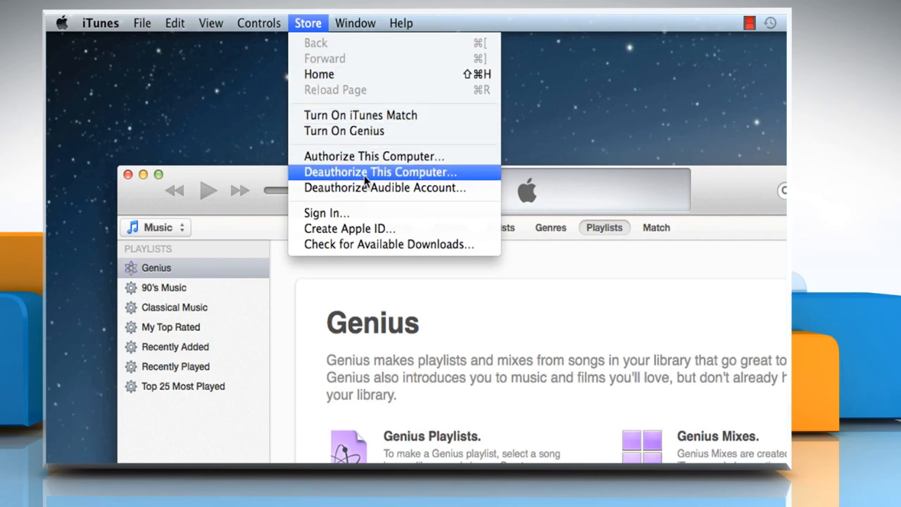
click(378, 172)
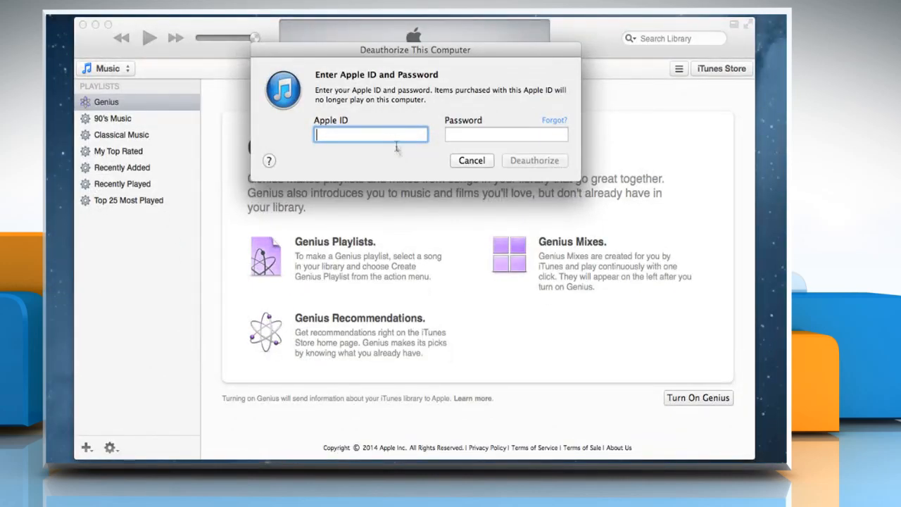
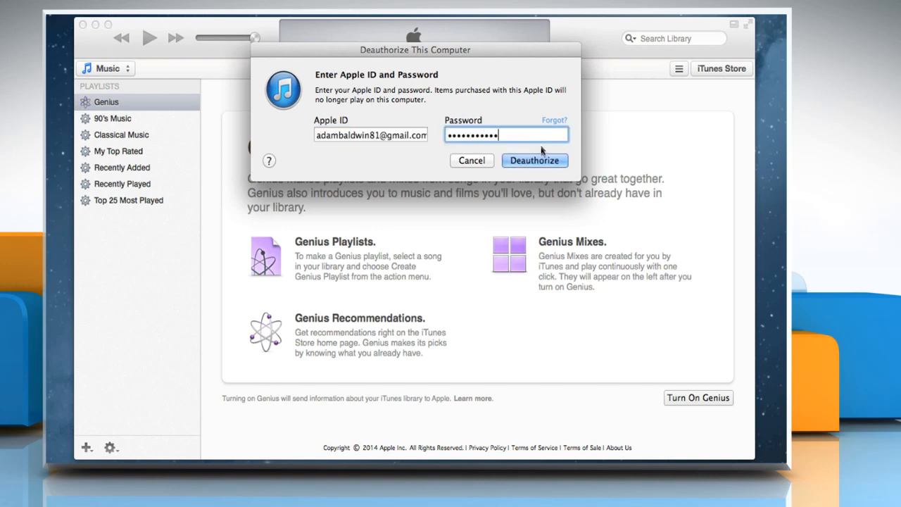
click(534, 160)
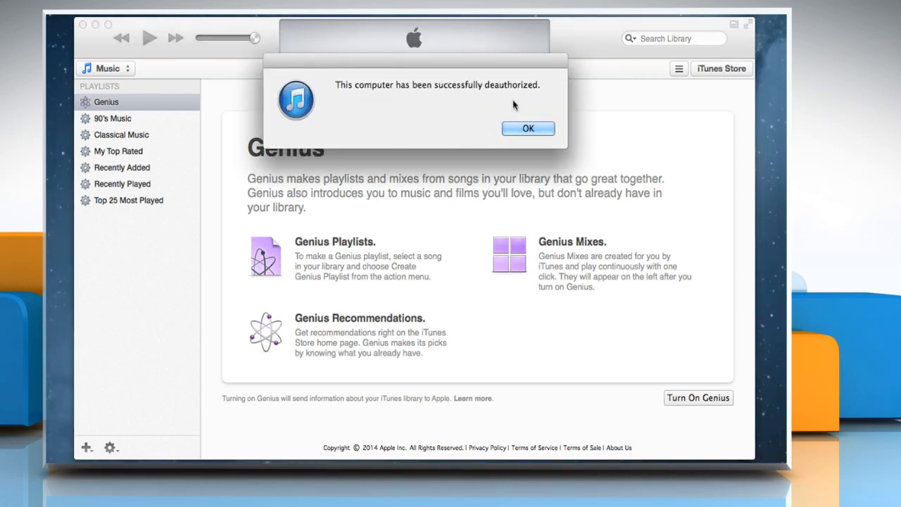
click(528, 128)
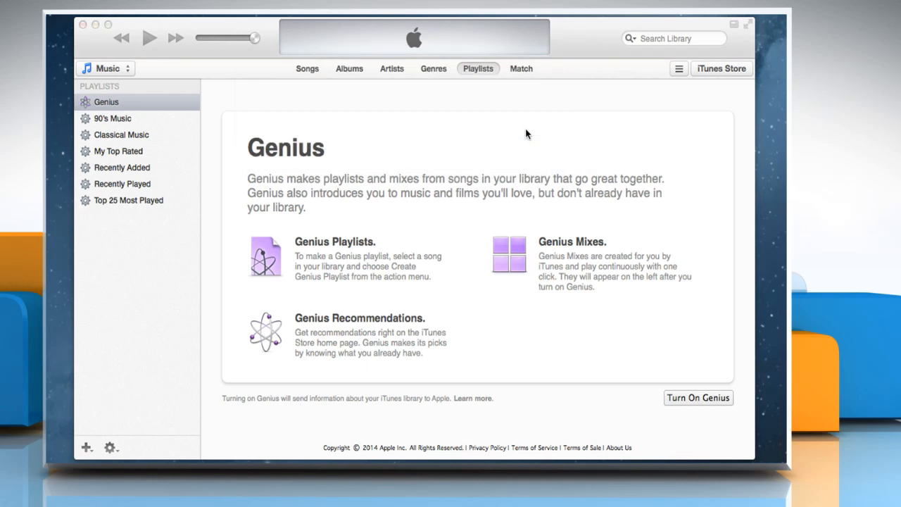
mouse_move(523, 136)
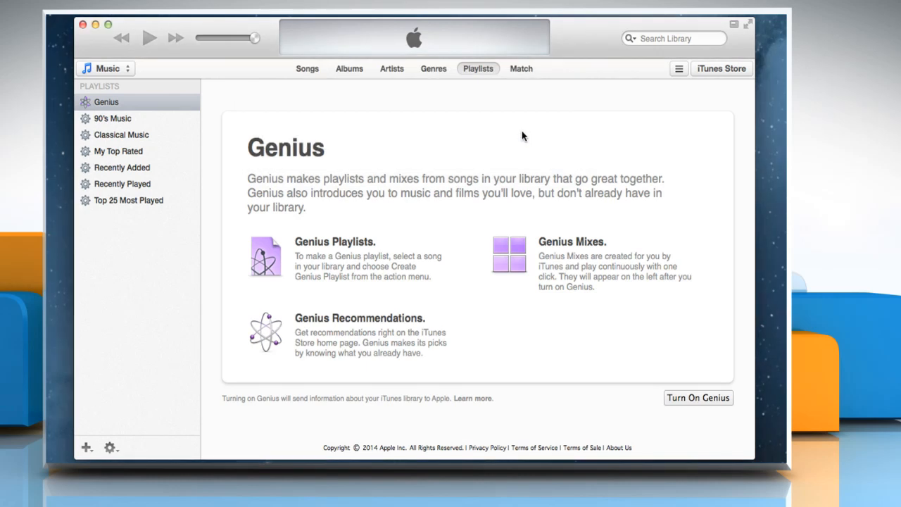